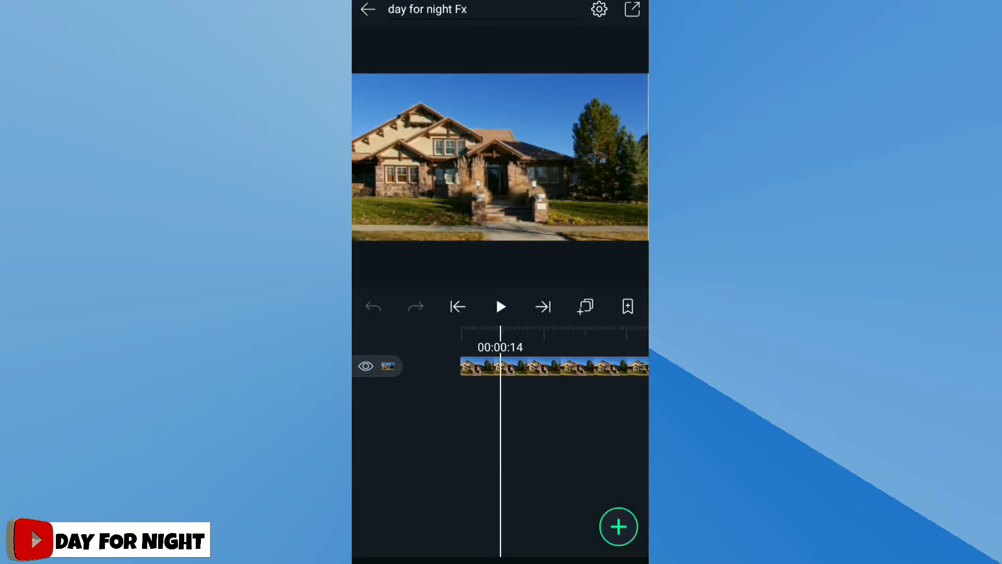
Step: Show the Color & Light effect list for the selected house clip
click(617, 526)
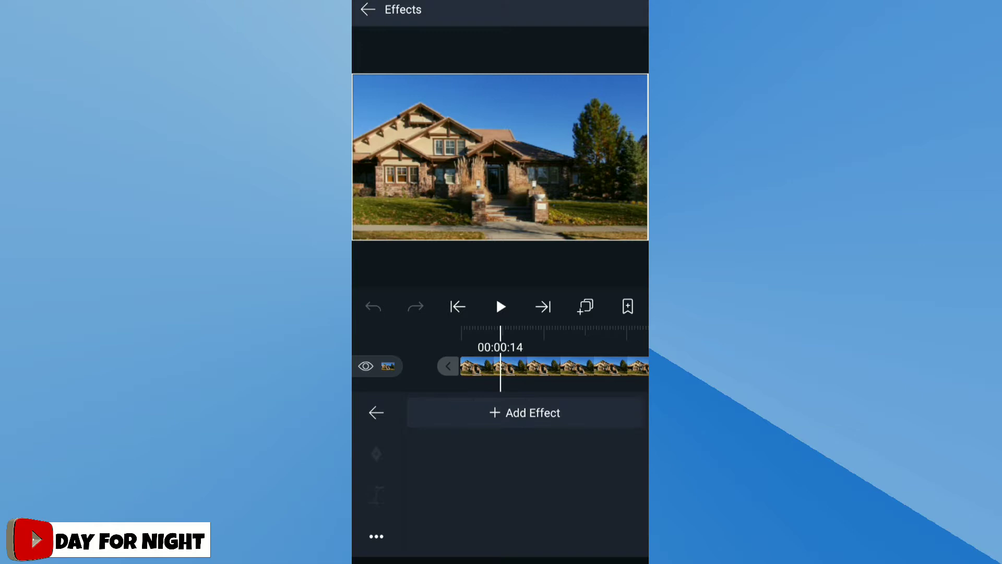
click(524, 412)
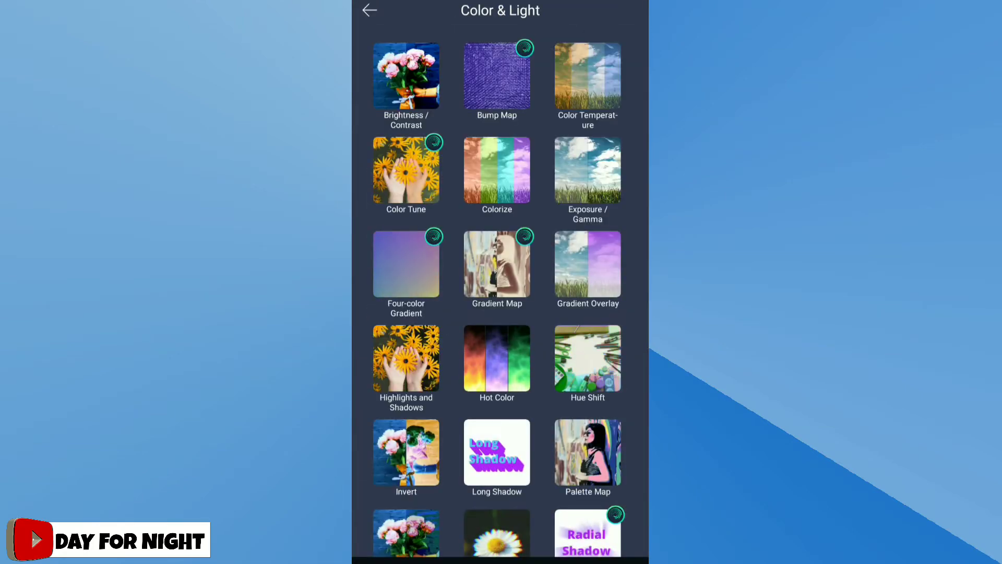
scroll(down, 3)
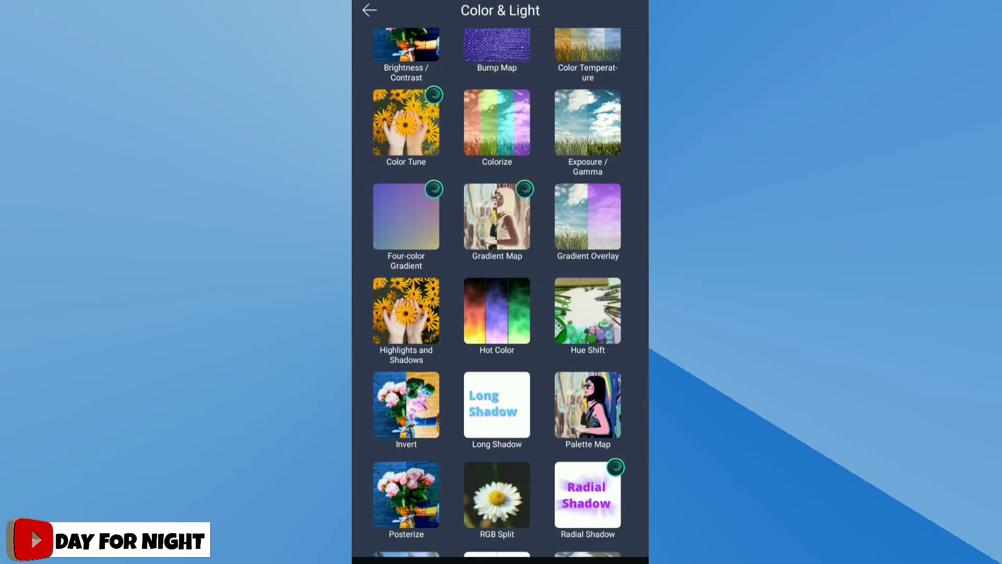
Step: Apply Exposure / Gamma and Highlights and Shadows, adjusted so the daytime house looks darker
click(585, 122)
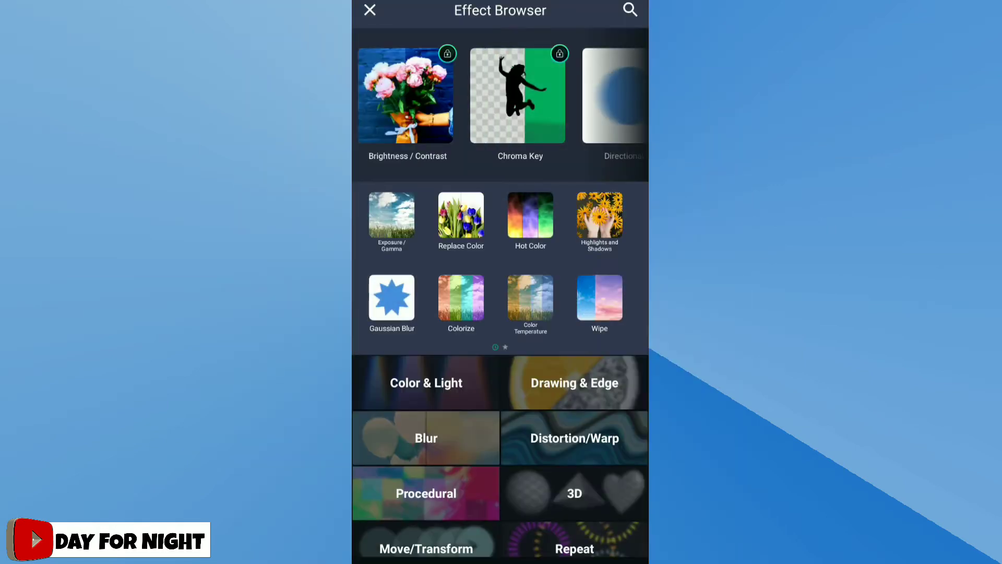
click(426, 382)
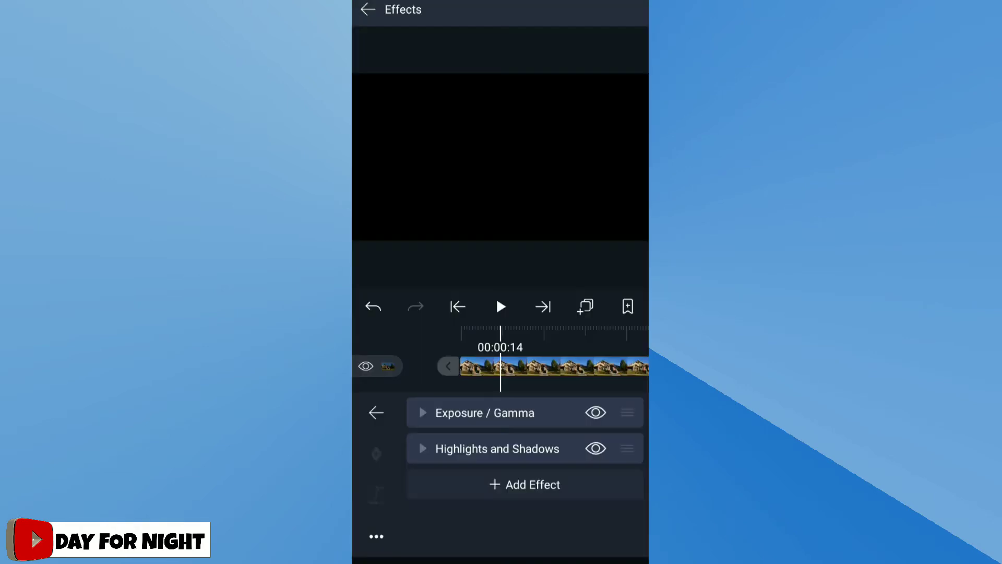
click(497, 448)
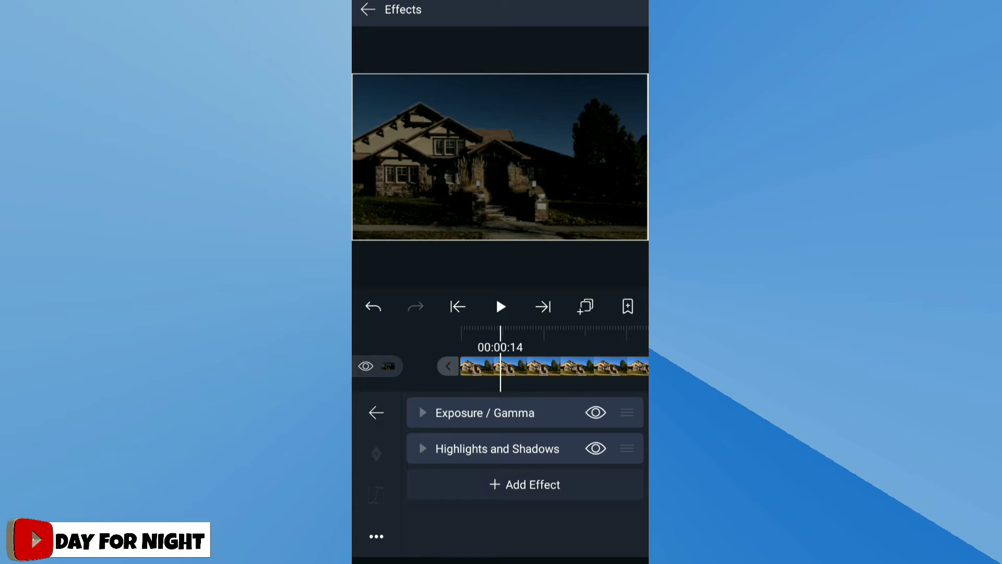
click(524, 483)
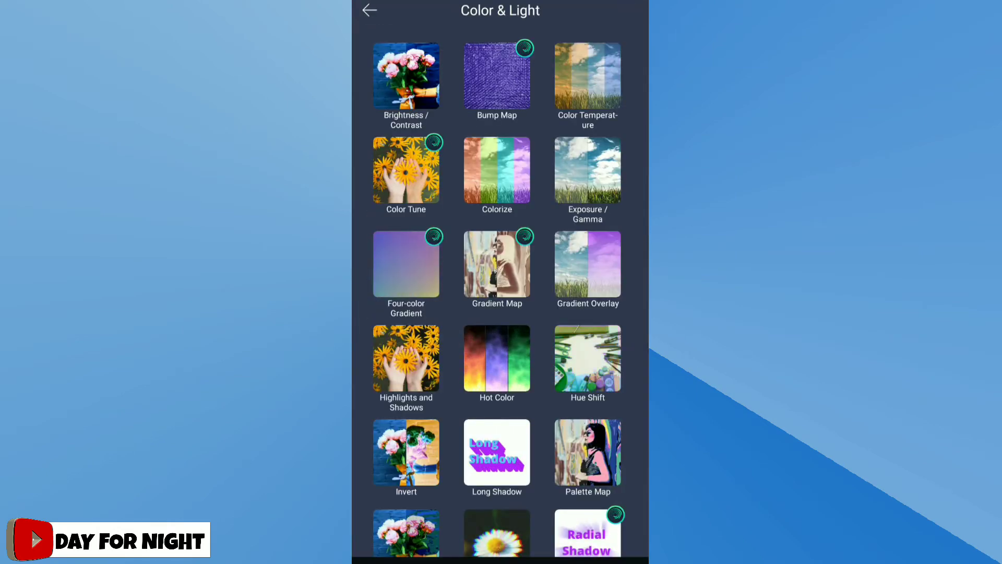
Step: Apply Color Temperature with standard settings and raise it to 22510K for bluer tones
click(586, 76)
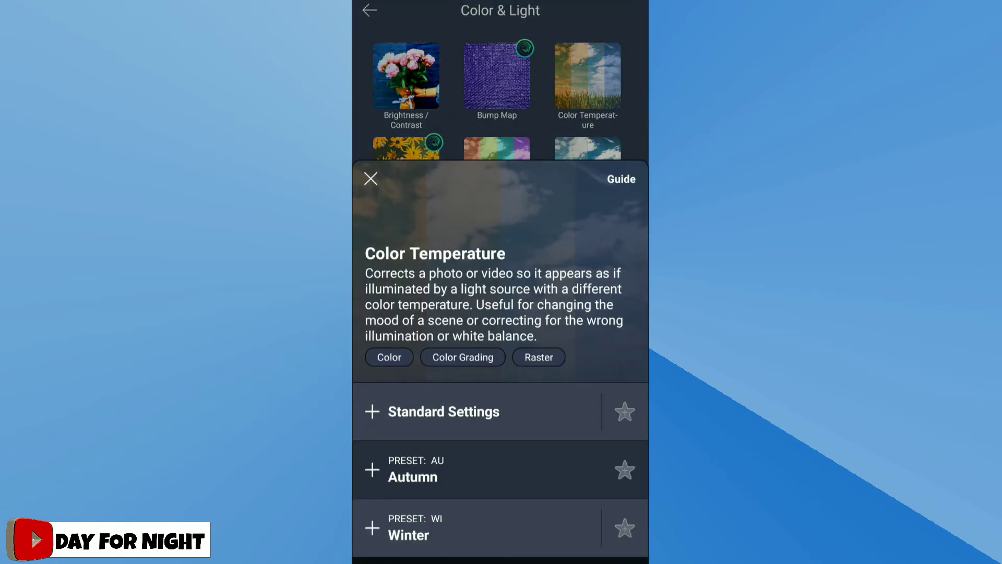
click(370, 411)
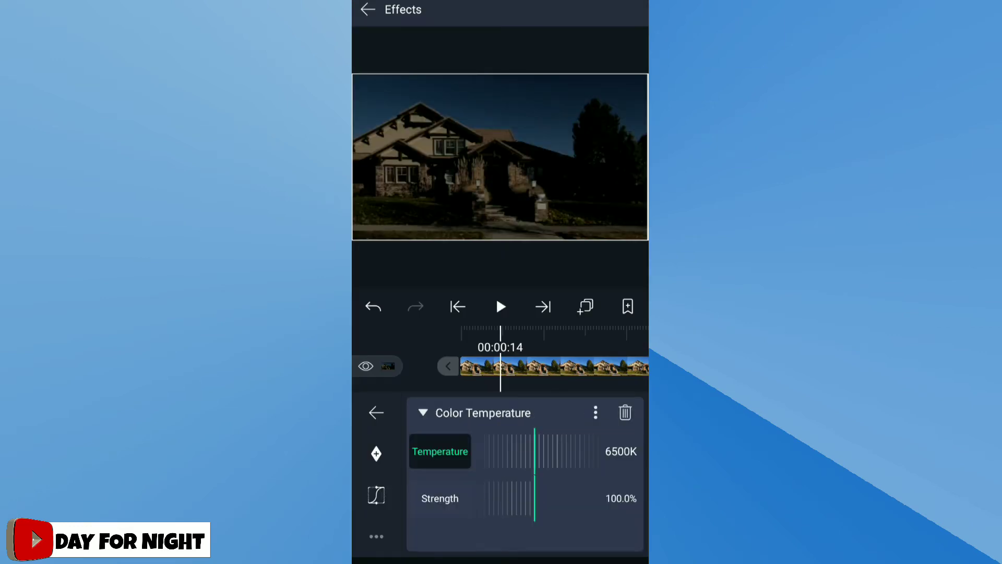
drag(518, 451, 535, 451)
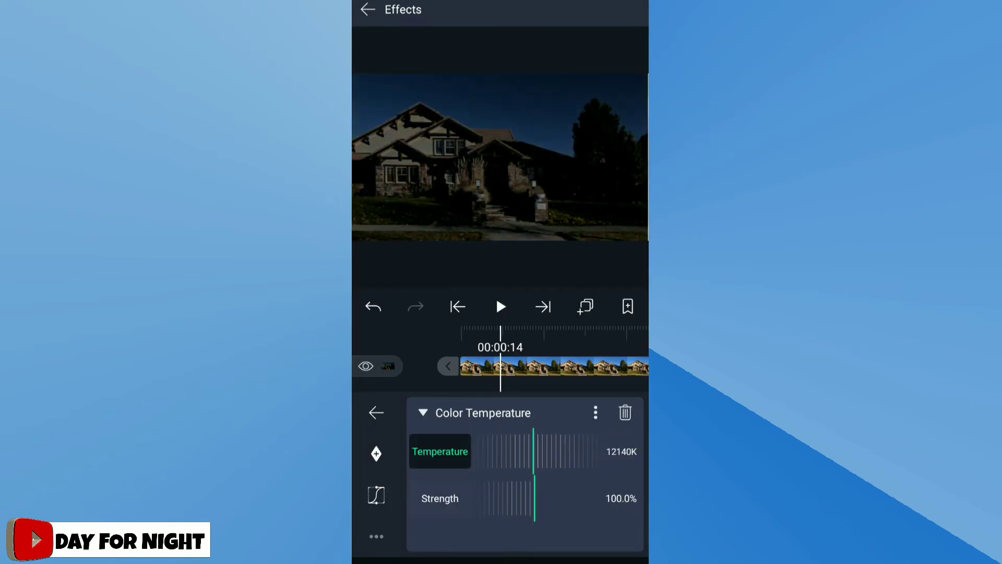
drag(517, 450, 533, 451)
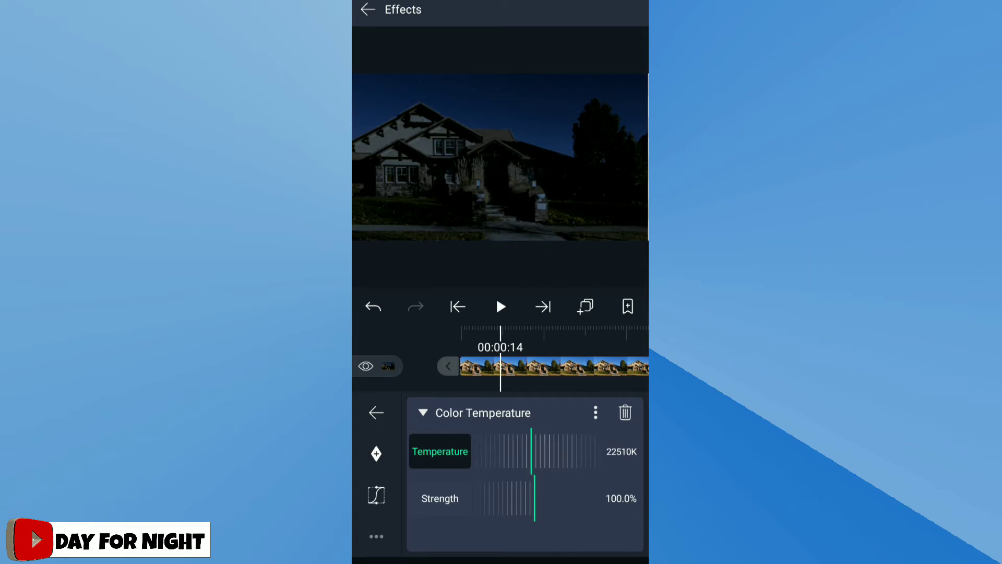
click(376, 412)
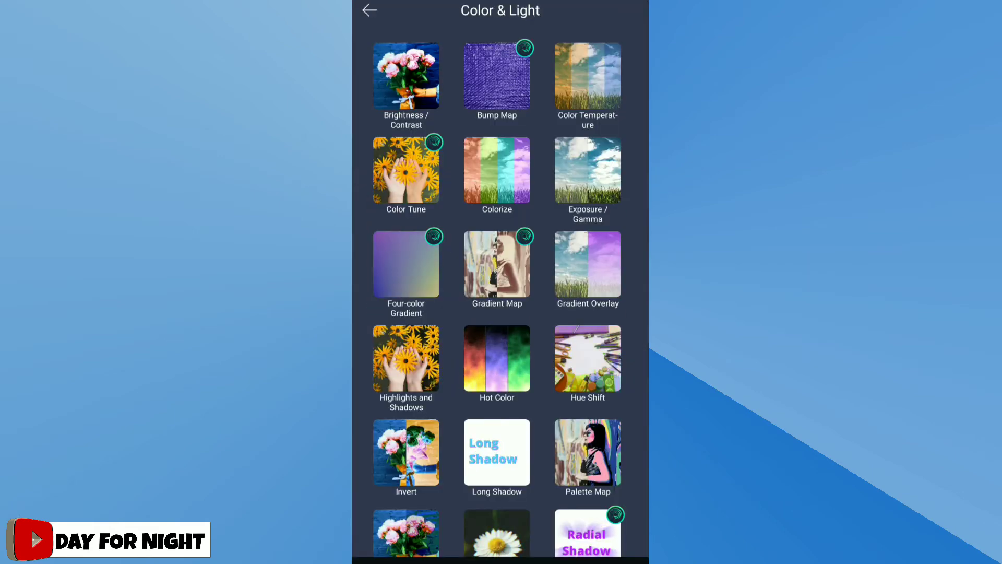
Step: Apply Colorize and choose a subtle blue tint on the colour wheel for the night look
click(497, 169)
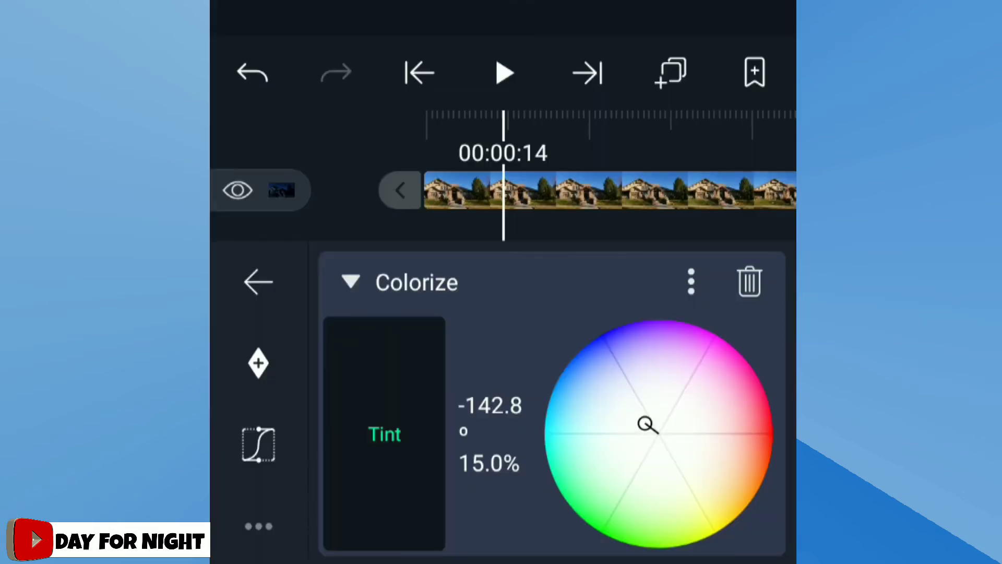
drag(647, 425, 647, 414)
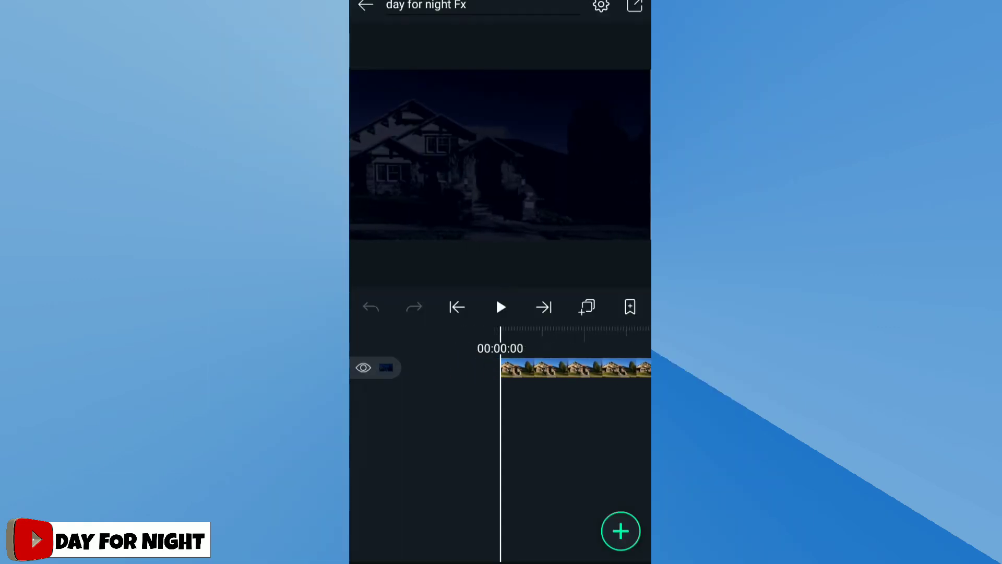
Step: Create a yellow circle shape layer and soften it with Gaussian Blur strength as a glowing light
click(620, 530)
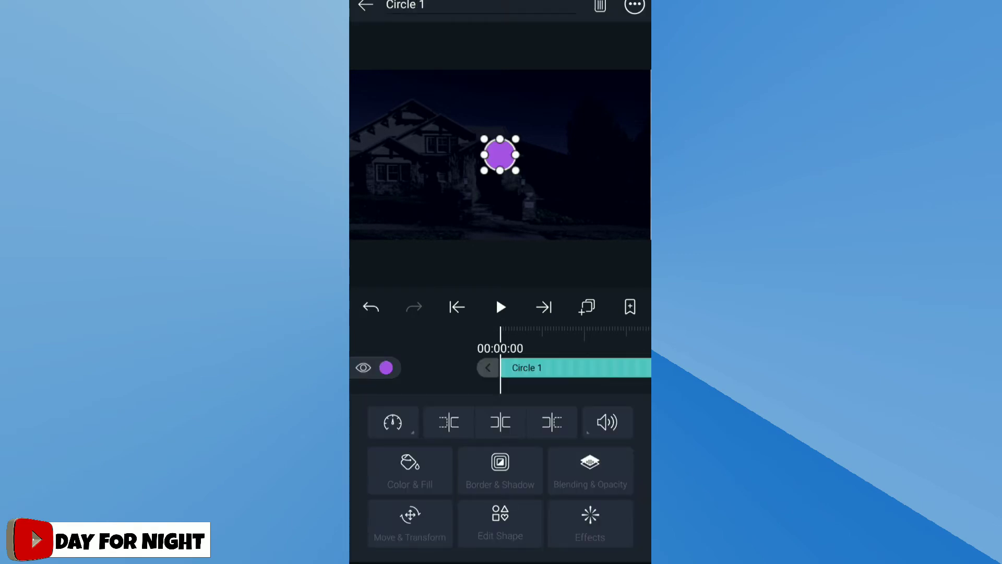
click(409, 470)
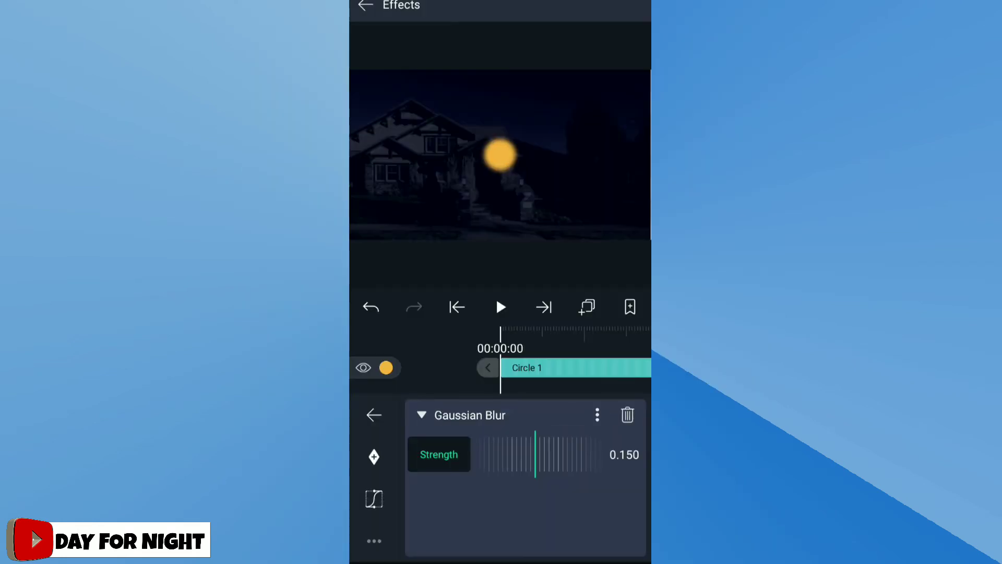
drag(505, 454, 536, 454)
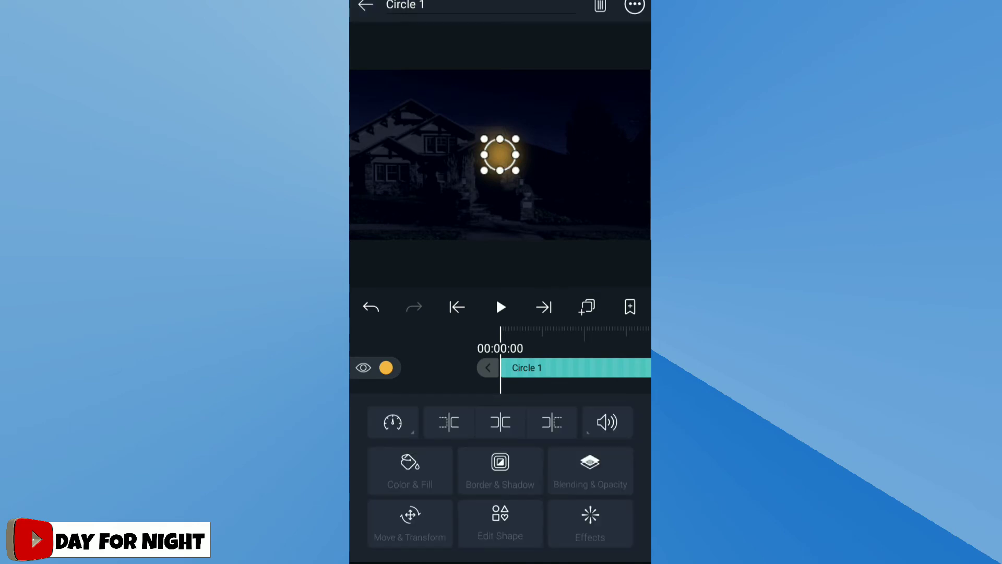
click(410, 524)
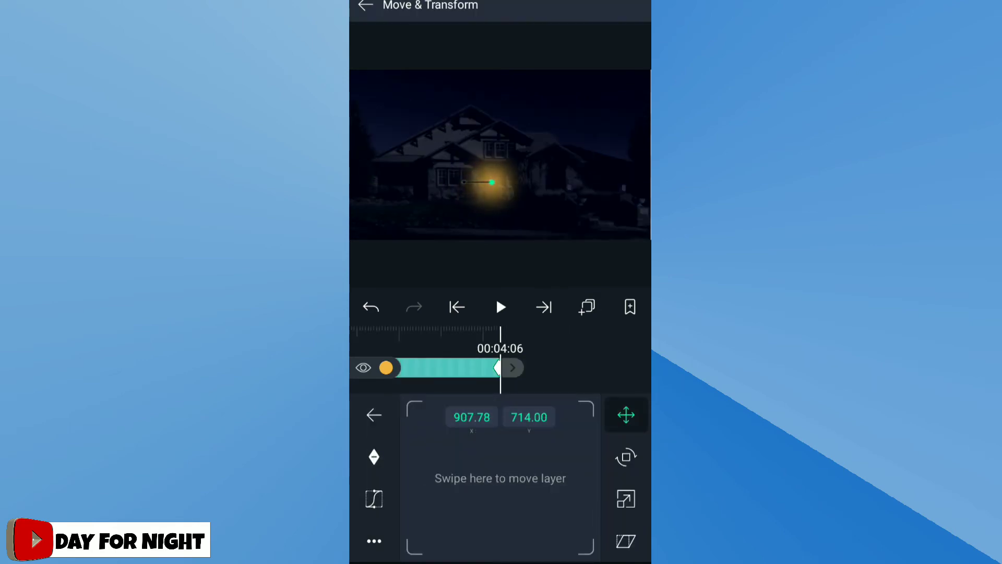